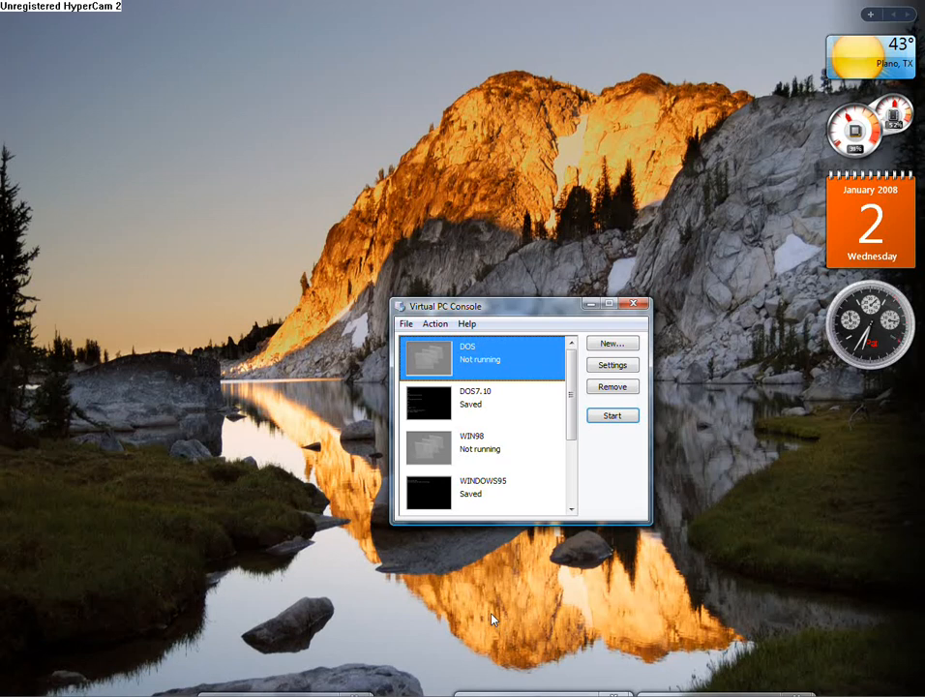
{"action": "mouse_move", "coordinate": [476, 474]}
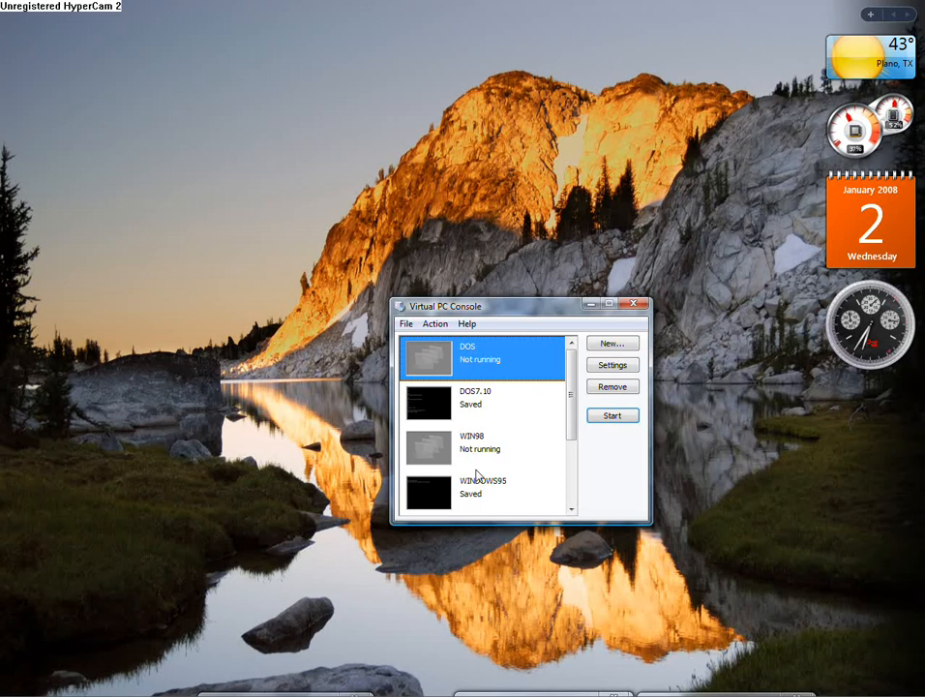
Start the DOS virtual machine from the Virtual PC Console so it opens its own window.
{"action": "left_click", "coordinate": [612, 416]}
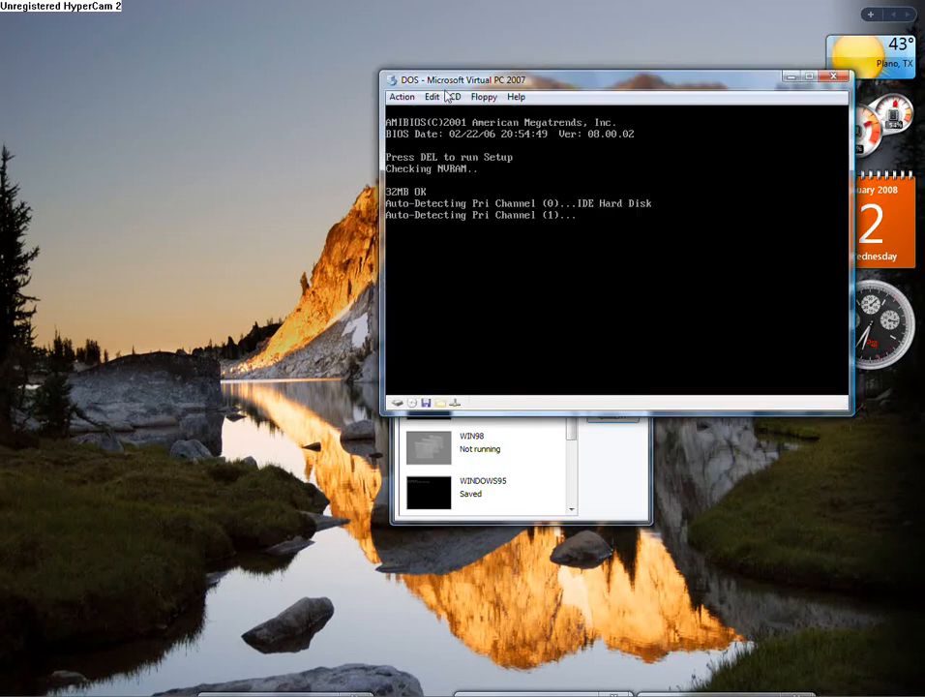
{"action": "left_click", "coordinate": [484, 97]}
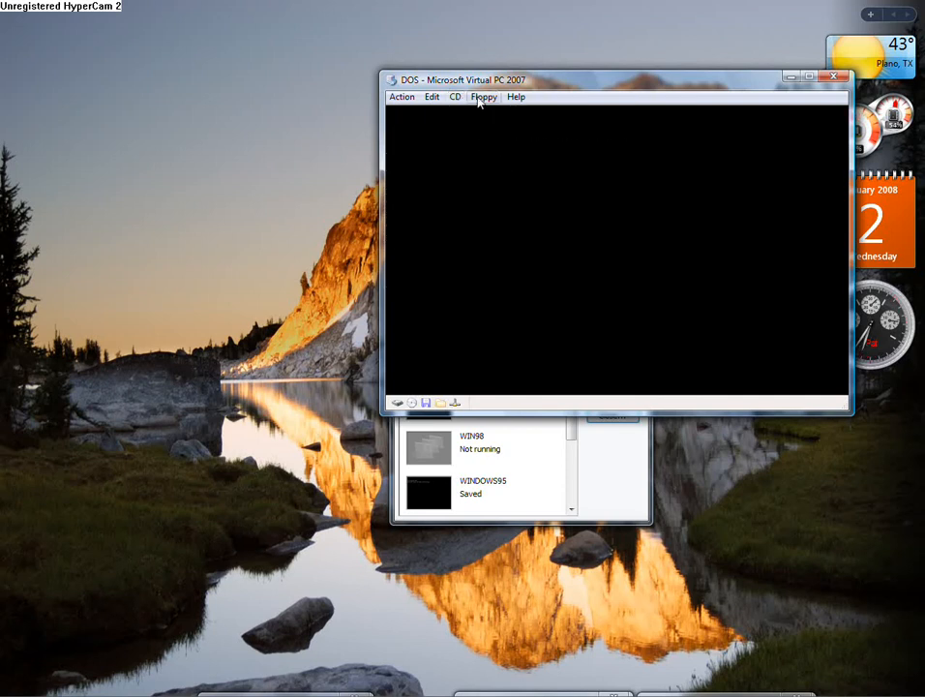
Begin capturing a floppy disk image for the machine via the Floppy menu.
{"action": "left_click", "coordinate": [484, 97]}
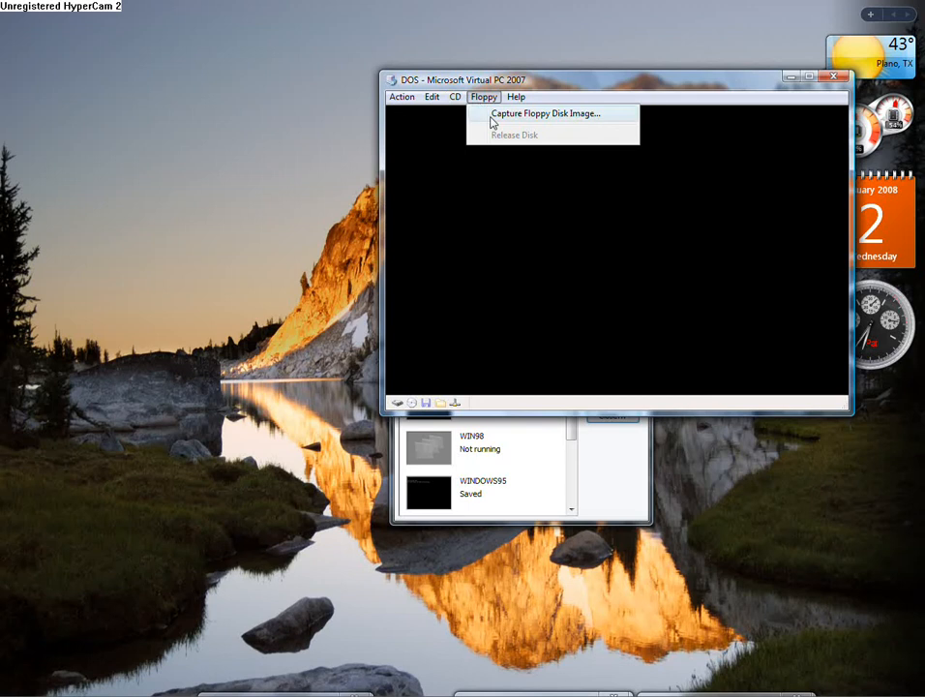
{"action": "left_click", "coordinate": [545, 114]}
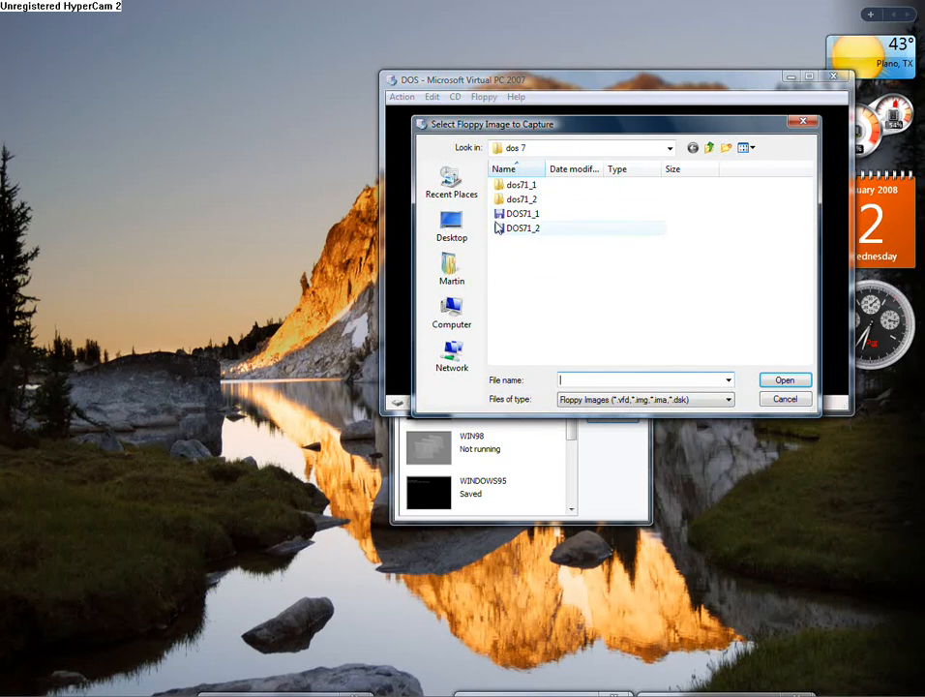
{"action": "mouse_move", "coordinate": [523, 214]}
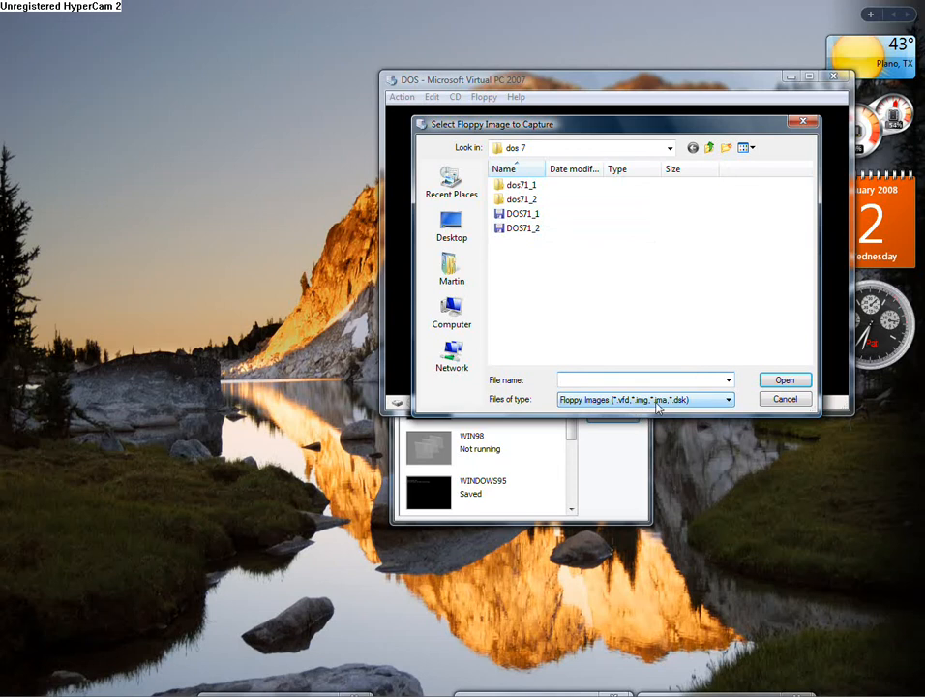
{"action": "mouse_move", "coordinate": [623, 407]}
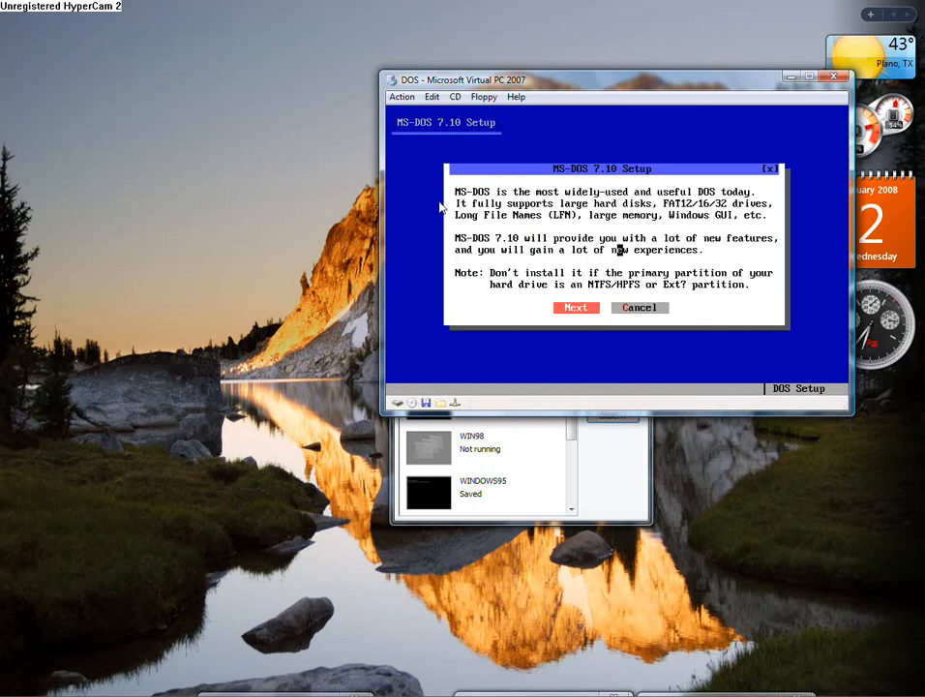
Accept the licence, run the partition check, leave the MBR unchanged and keep C:\DOS71 as destination.
{"action": "left_click", "coordinate": [575, 307]}
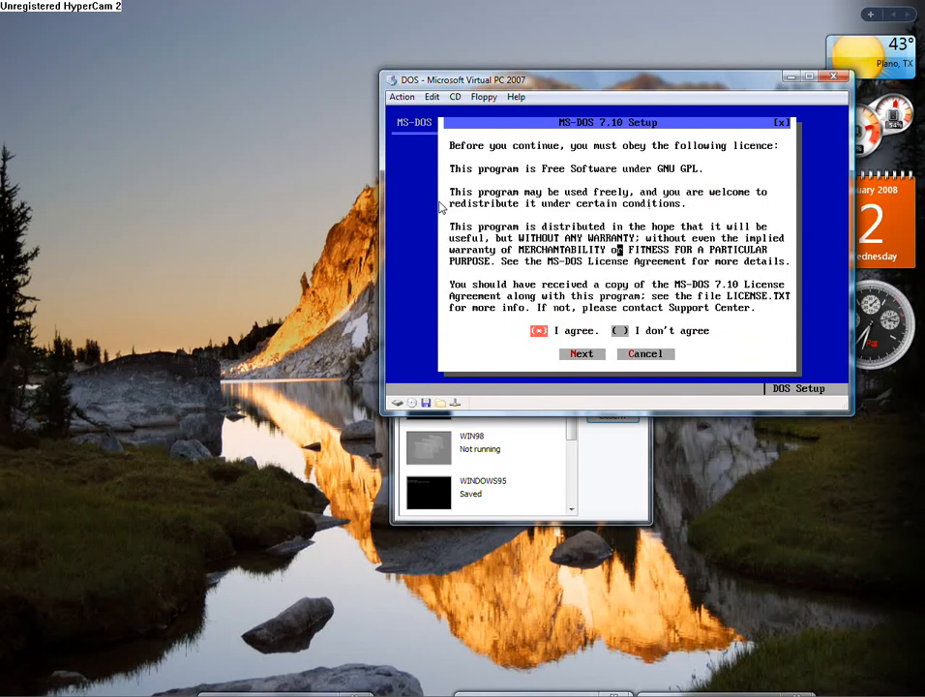
{"action": "left_click", "coordinate": [581, 353]}
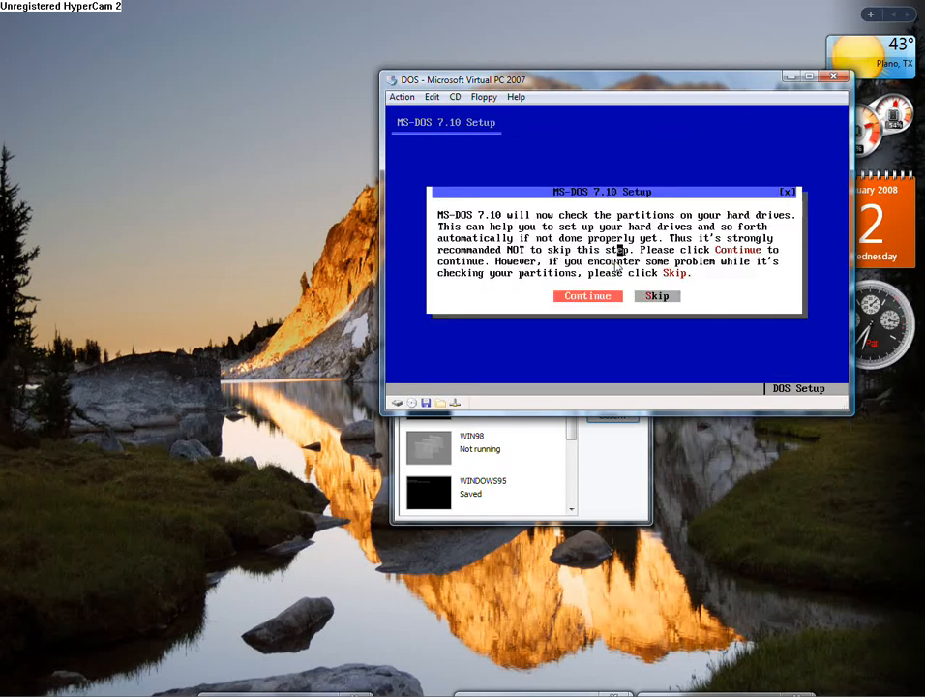
{"action": "left_click", "coordinate": [588, 295]}
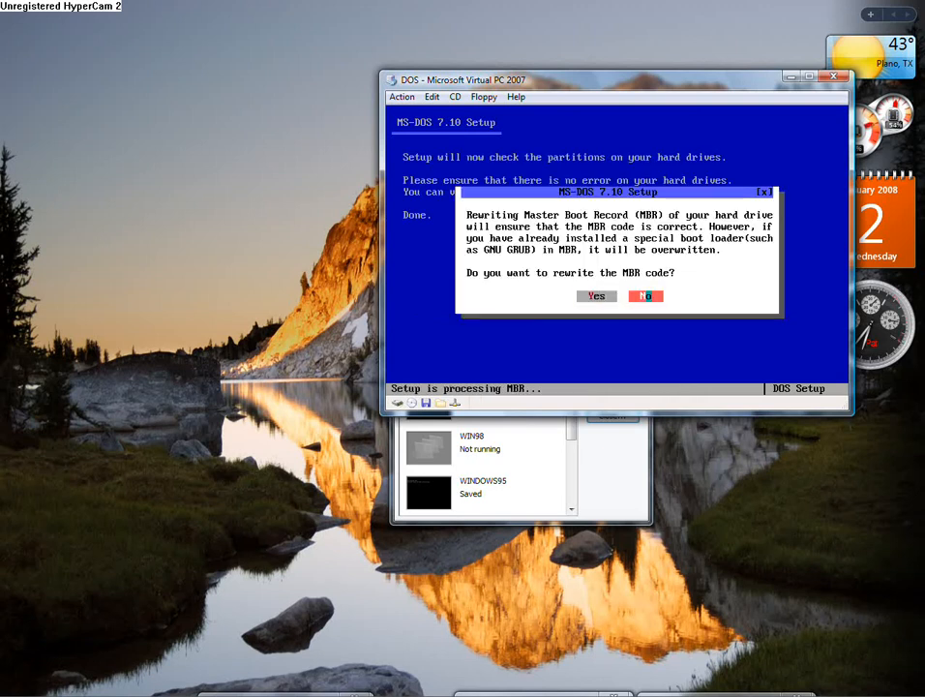
{"action": "left_click", "coordinate": [644, 295]}
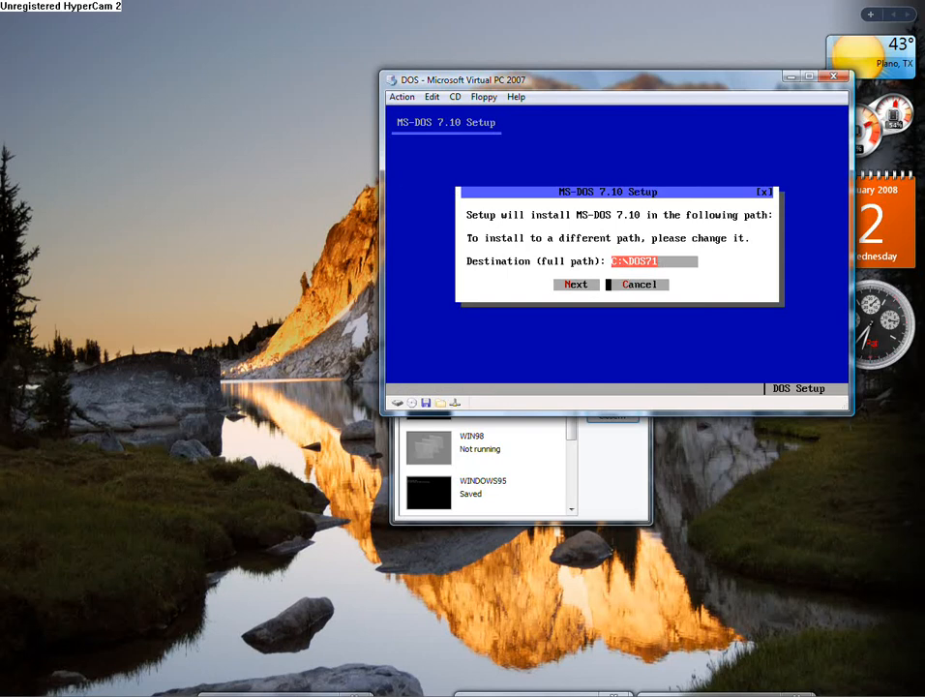
{"action": "left_click", "coordinate": [575, 283]}
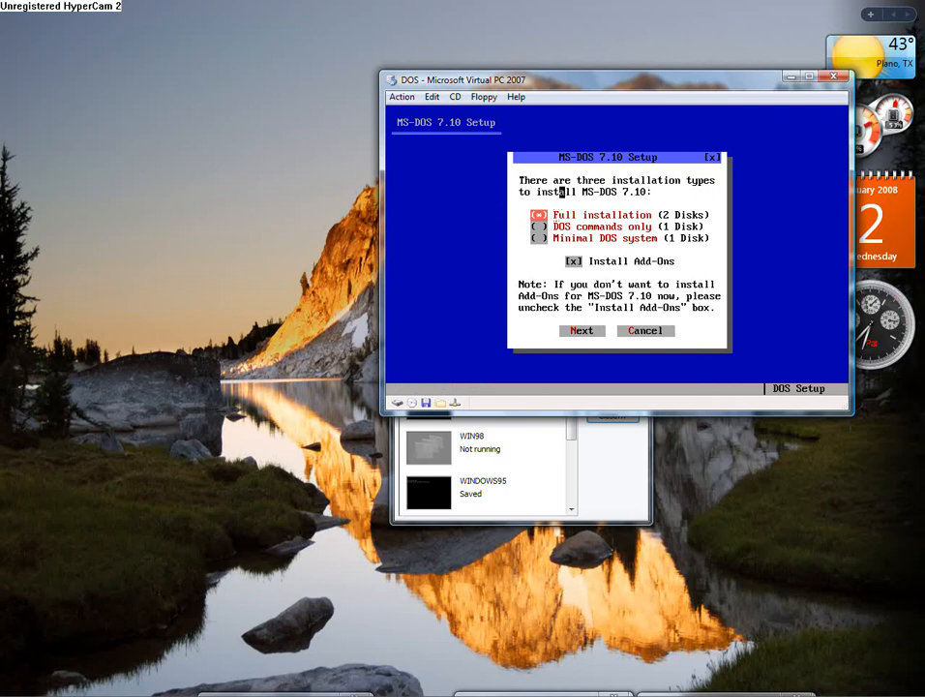
Review the DOS commands only and Minimal options, then settle on Full installation.
{"action": "left_click", "coordinate": [539, 225]}
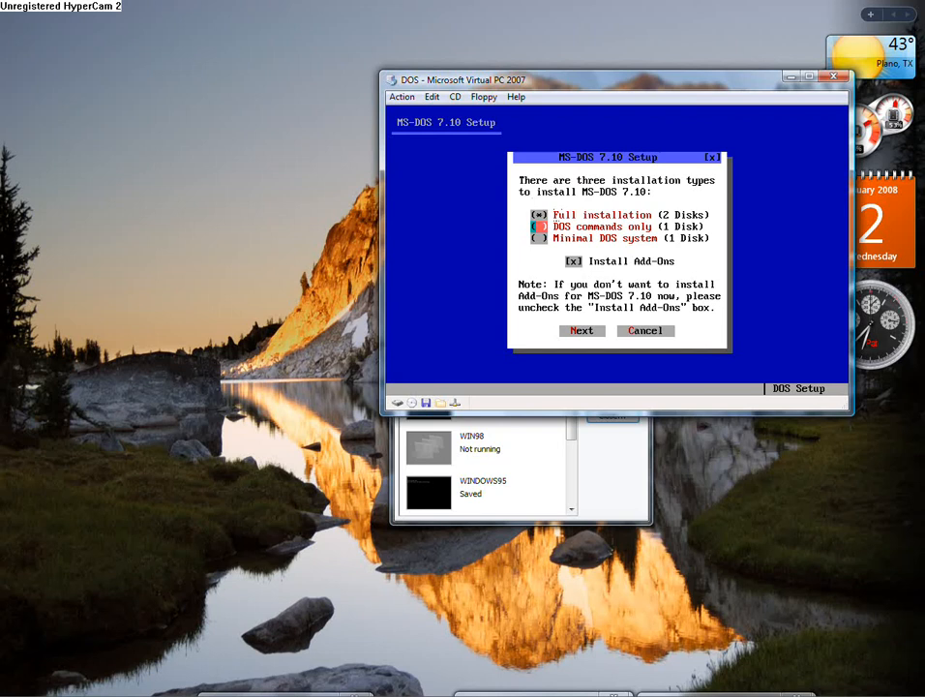
{"action": "left_click", "coordinate": [540, 238]}
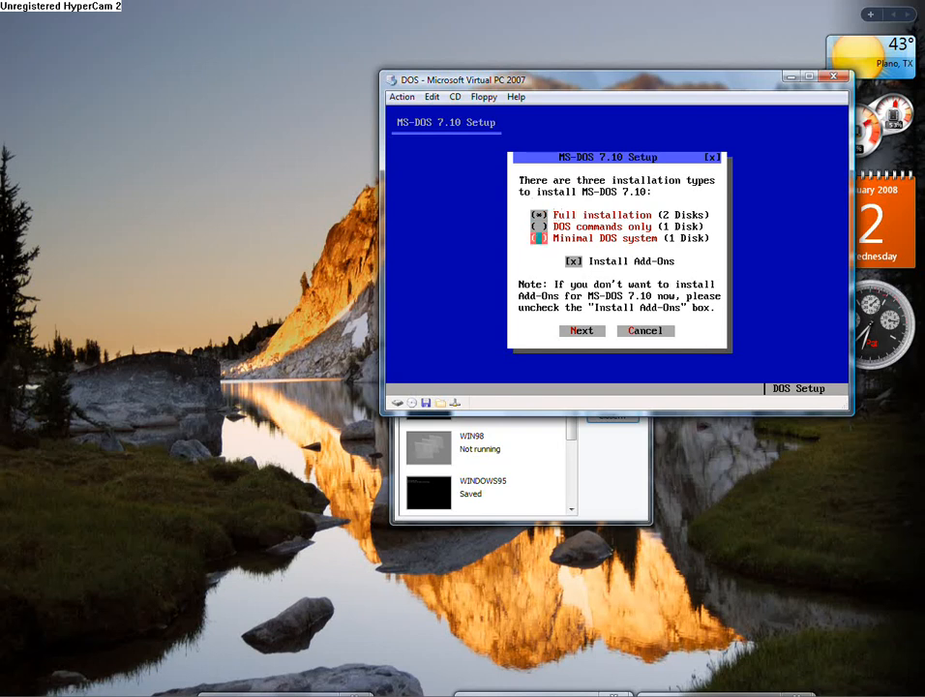
{"action": "left_click", "coordinate": [539, 214]}
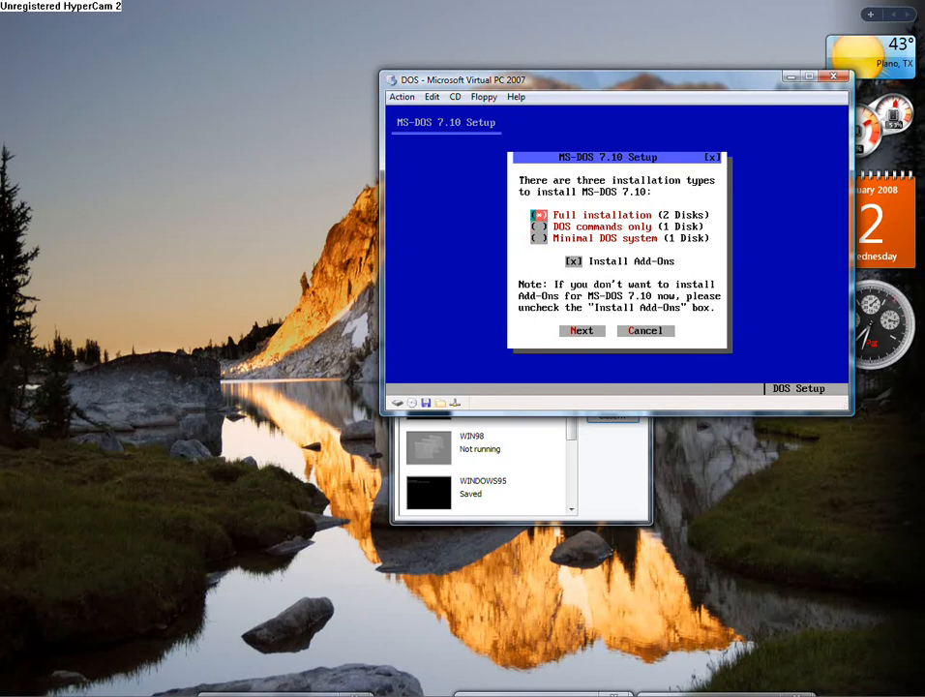
{"action": "left_click", "coordinate": [539, 214]}
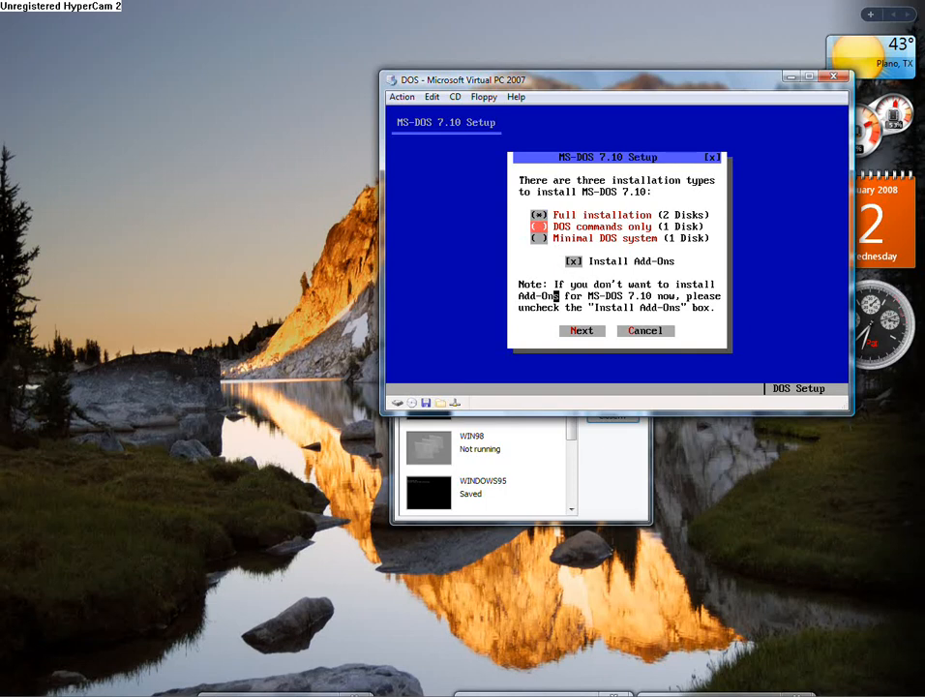
{"action": "left_click", "coordinate": [539, 214]}
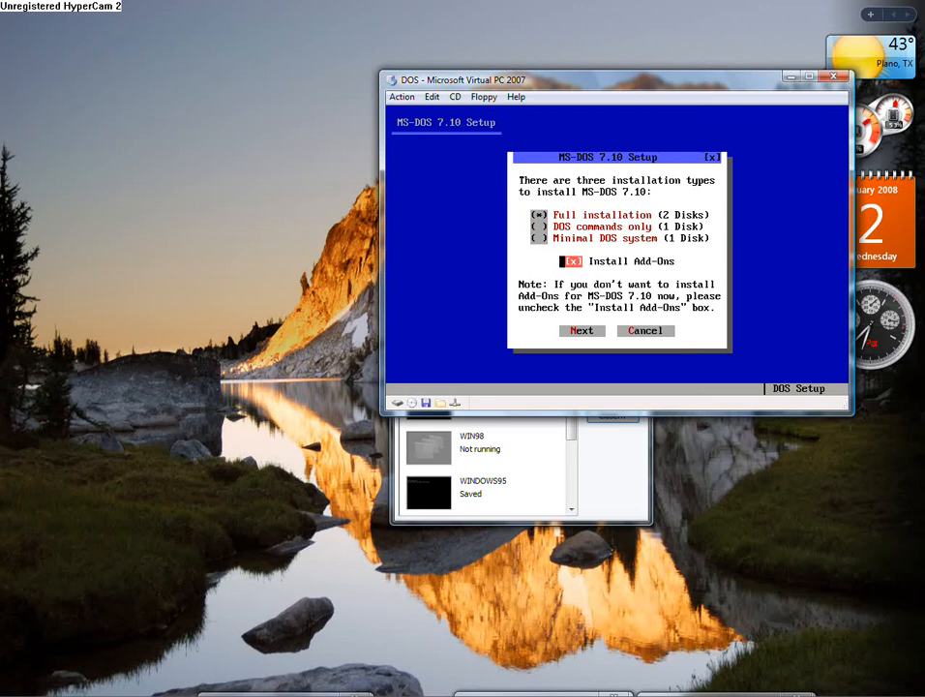
Turn off Install Add-Ons, continue, and agree to install AccessDOS.
{"action": "left_click", "coordinate": [571, 260]}
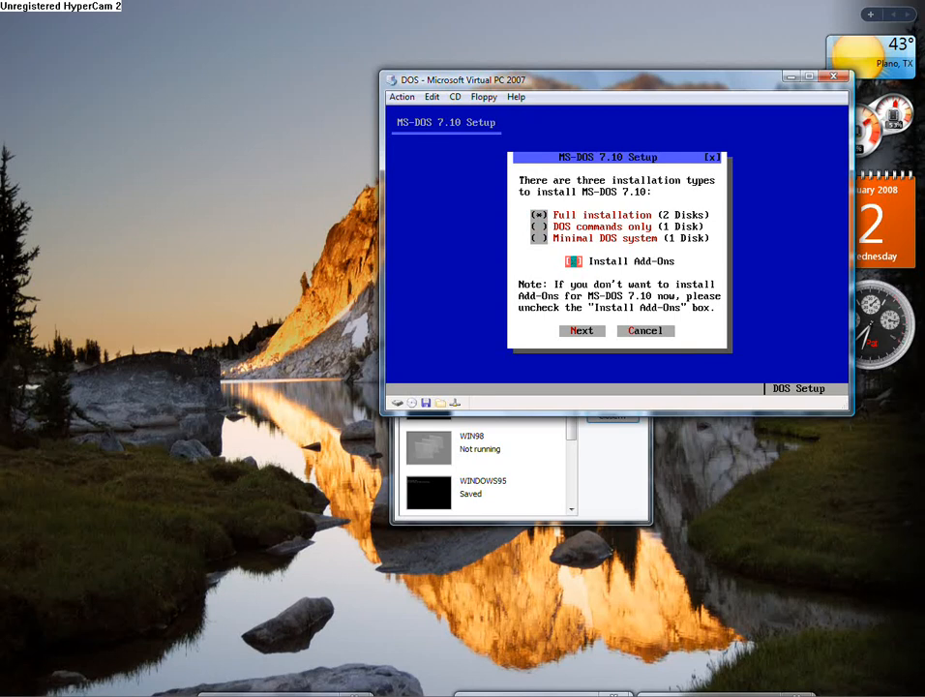
{"action": "left_click", "coordinate": [572, 260]}
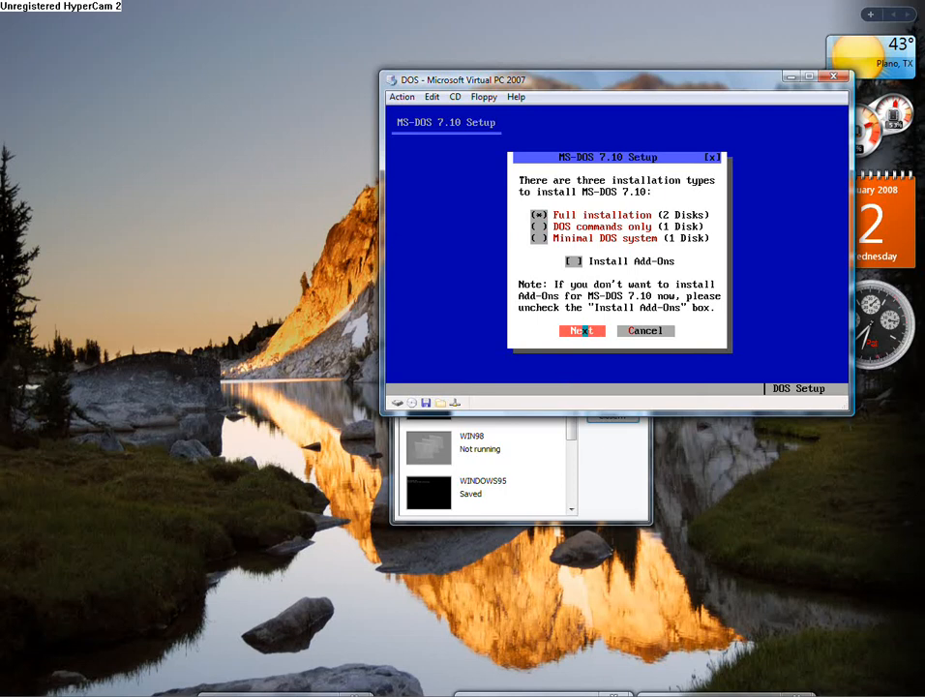
{"action": "left_click", "coordinate": [582, 330]}
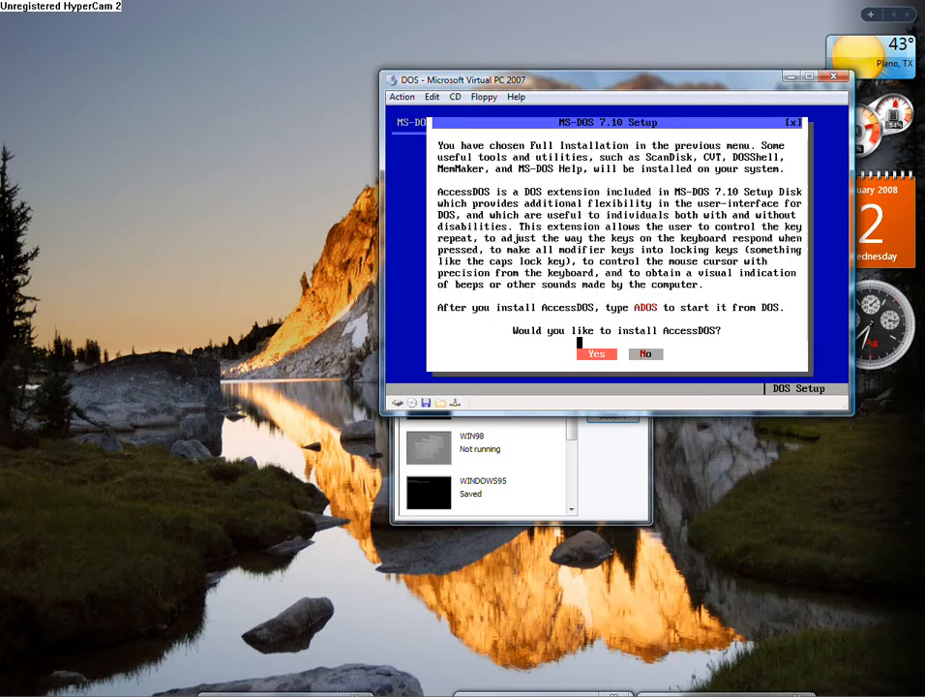
{"action": "left_click", "coordinate": [645, 353]}
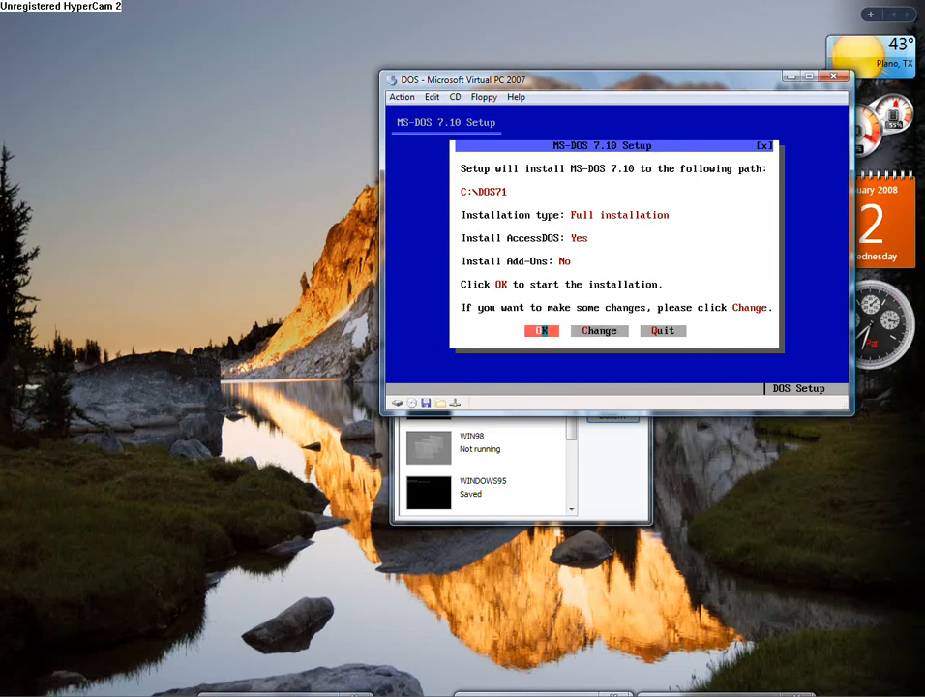
Start installing, then swap the virtual floppy to the DOS71_2 disk image.
{"action": "left_click", "coordinate": [541, 330]}
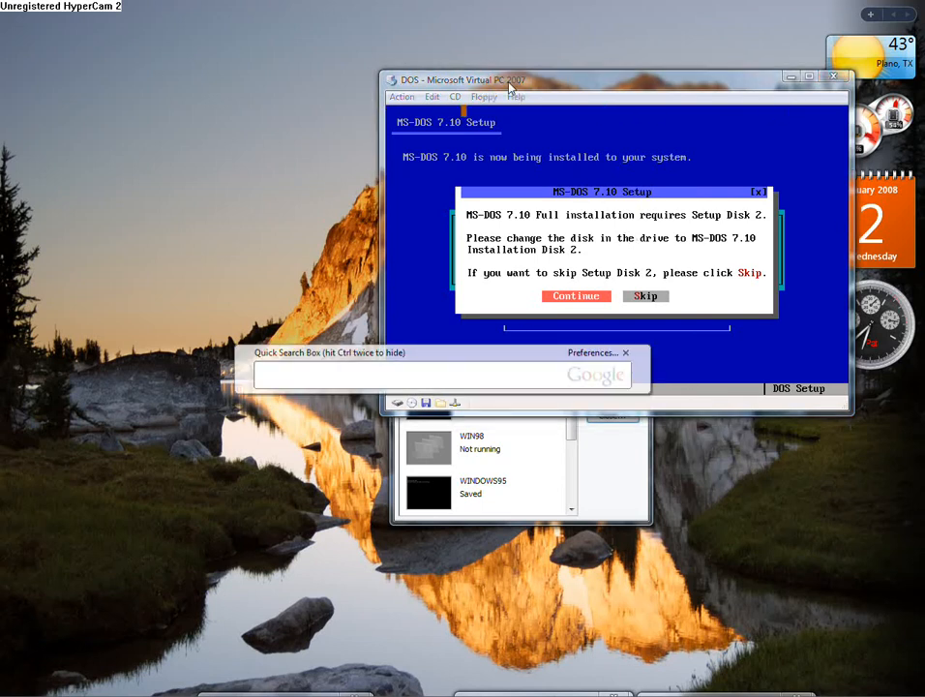
{"action": "left_click", "coordinate": [484, 96]}
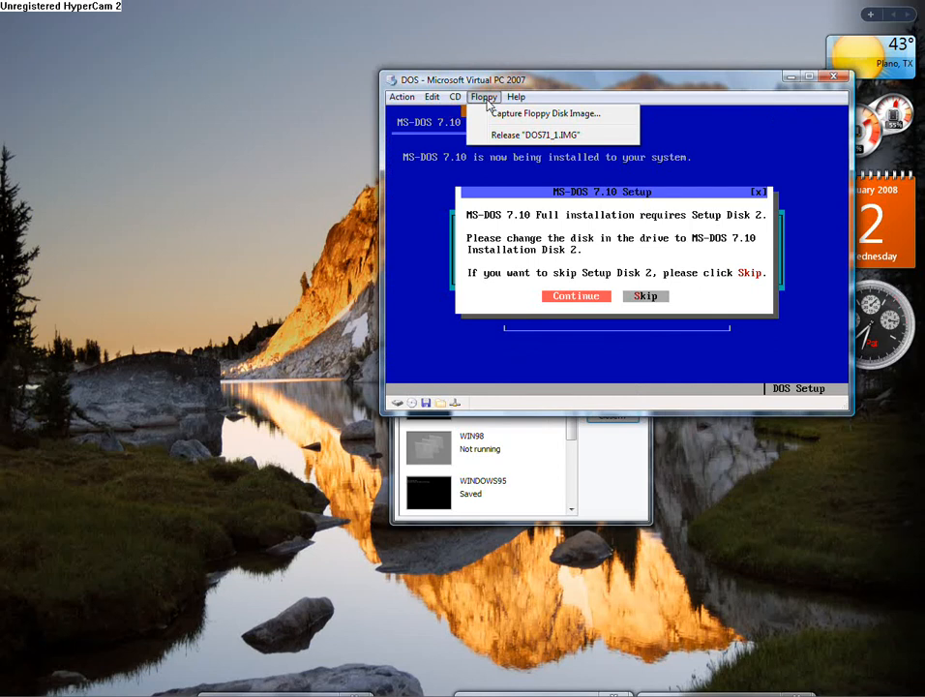
{"action": "mouse_move", "coordinate": [534, 134]}
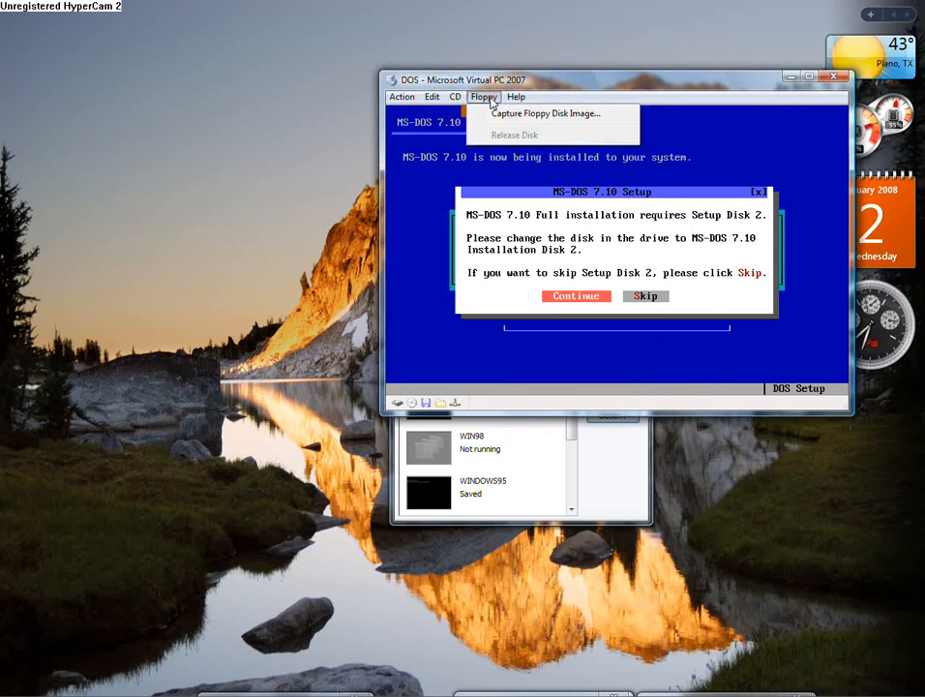
{"action": "left_click", "coordinate": [545, 114]}
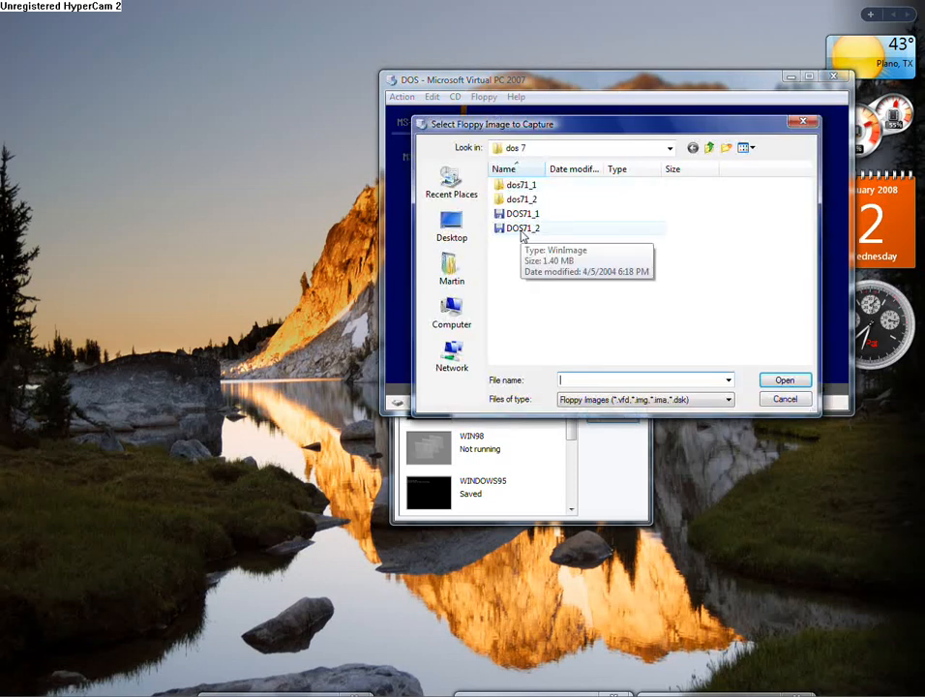
{"action": "left_click", "coordinate": [784, 379]}
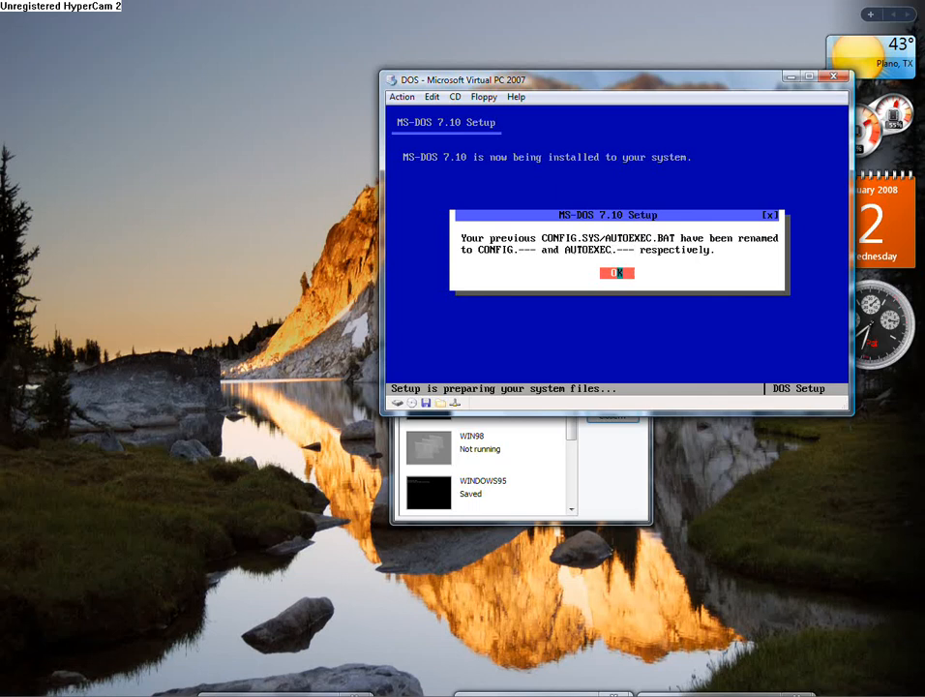
Acknowledge renamed startup files, decline the logo, answer boot log and LOCK prompts, enable UMB only.
{"action": "left_click", "coordinate": [618, 272]}
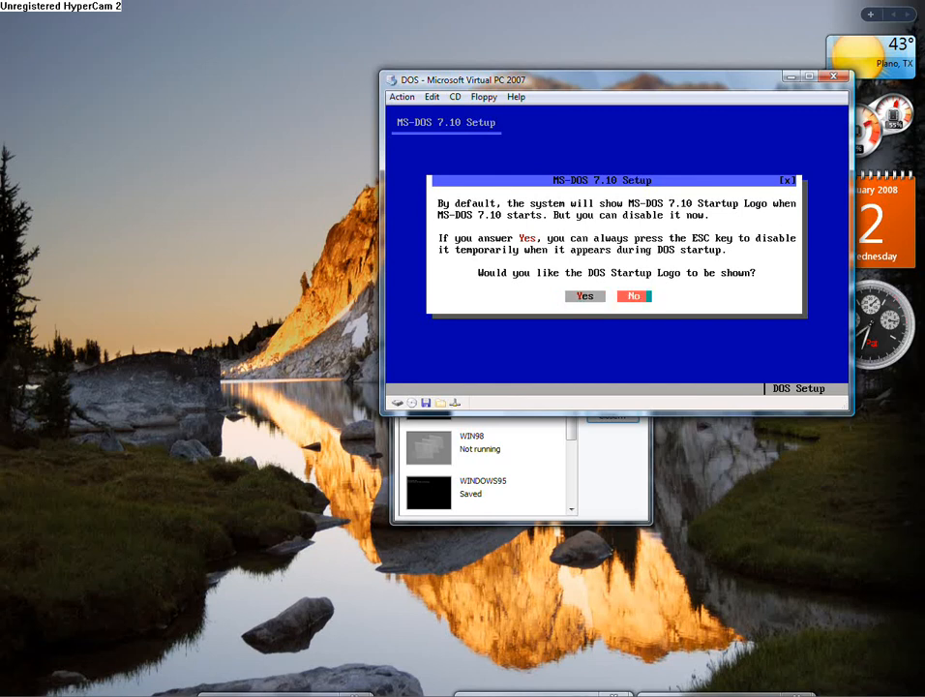
{"action": "left_click", "coordinate": [585, 296]}
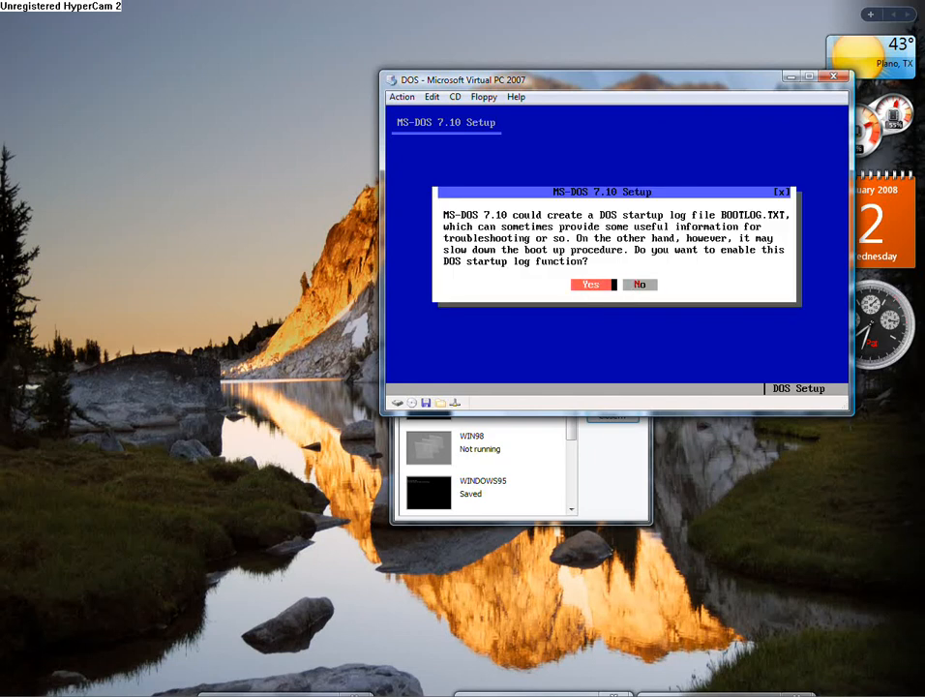
{"action": "left_click", "coordinate": [590, 284]}
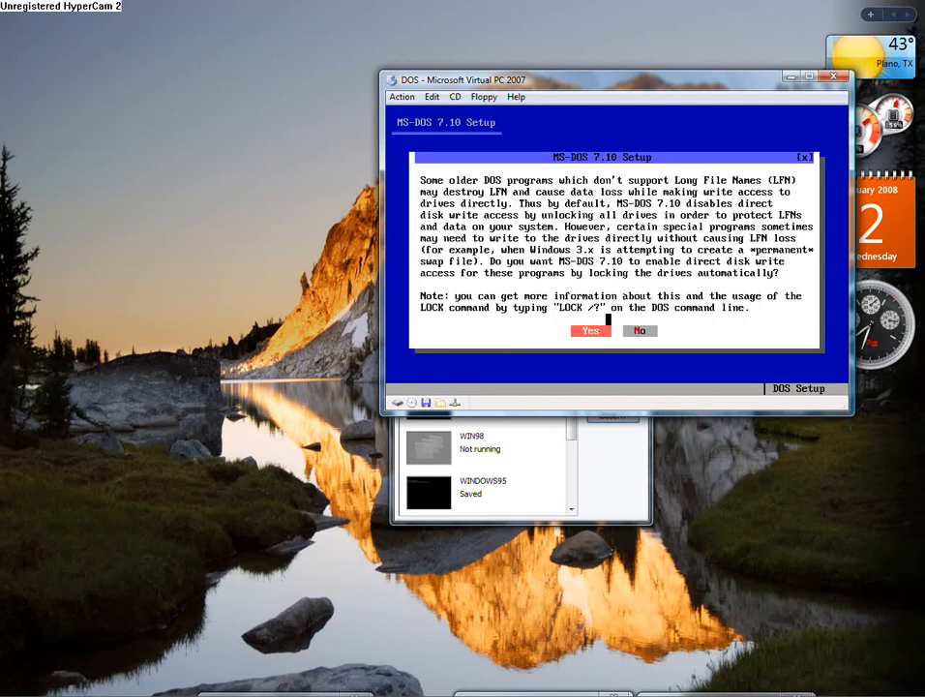
{"action": "left_click", "coordinate": [591, 330]}
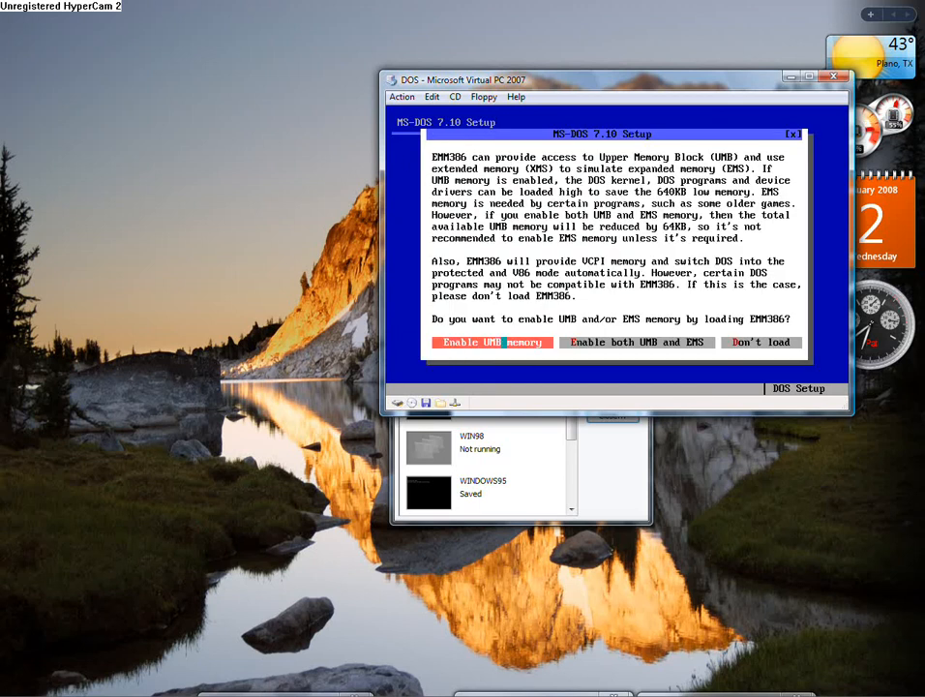
{"action": "left_click", "coordinate": [492, 342]}
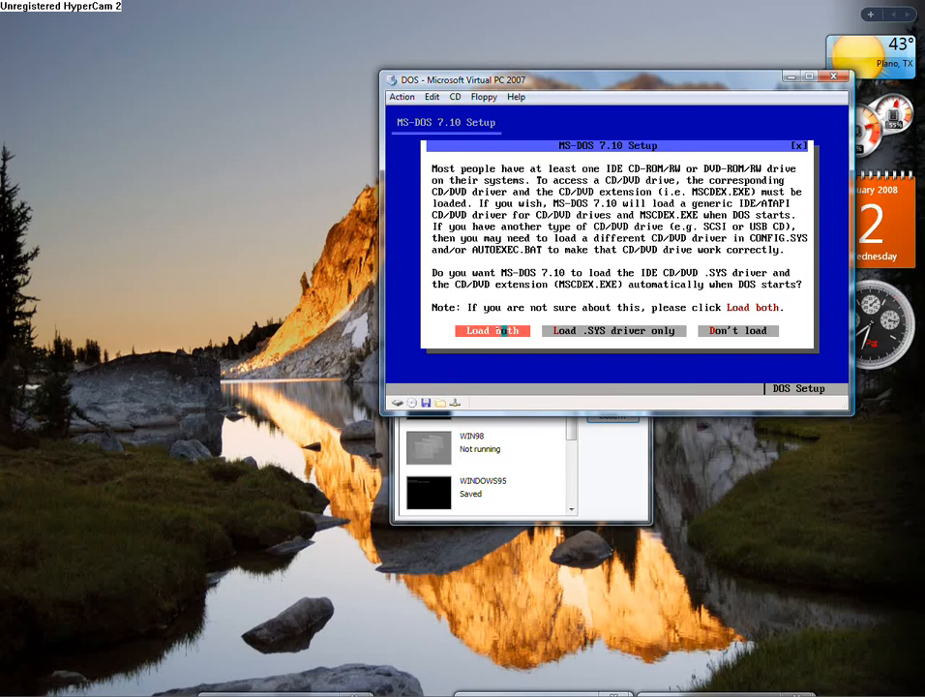
Load both CD/DVD driver and extension, accept startup programs, keep Code Page 437 and finish installation.
{"action": "left_click", "coordinate": [491, 330]}
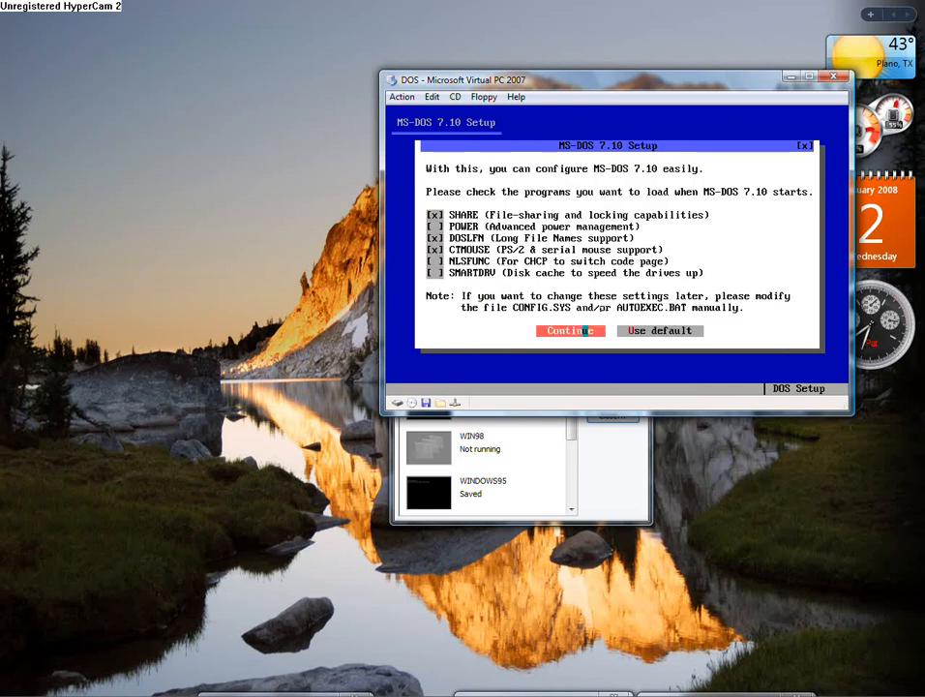
{"action": "left_click", "coordinate": [570, 330]}
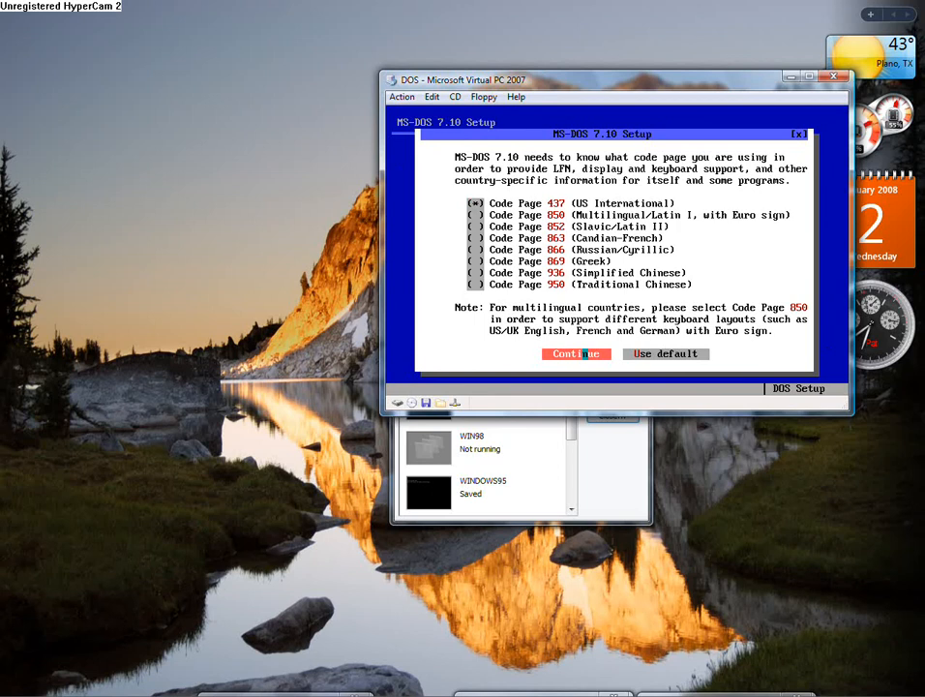
{"action": "left_click", "coordinate": [576, 354]}
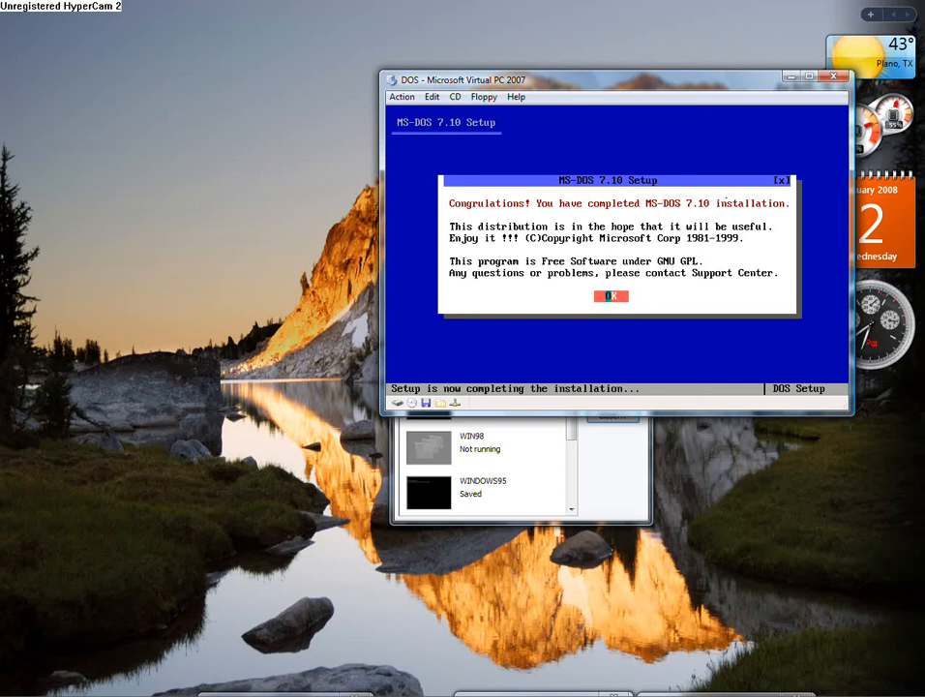
{"action": "left_click", "coordinate": [611, 296]}
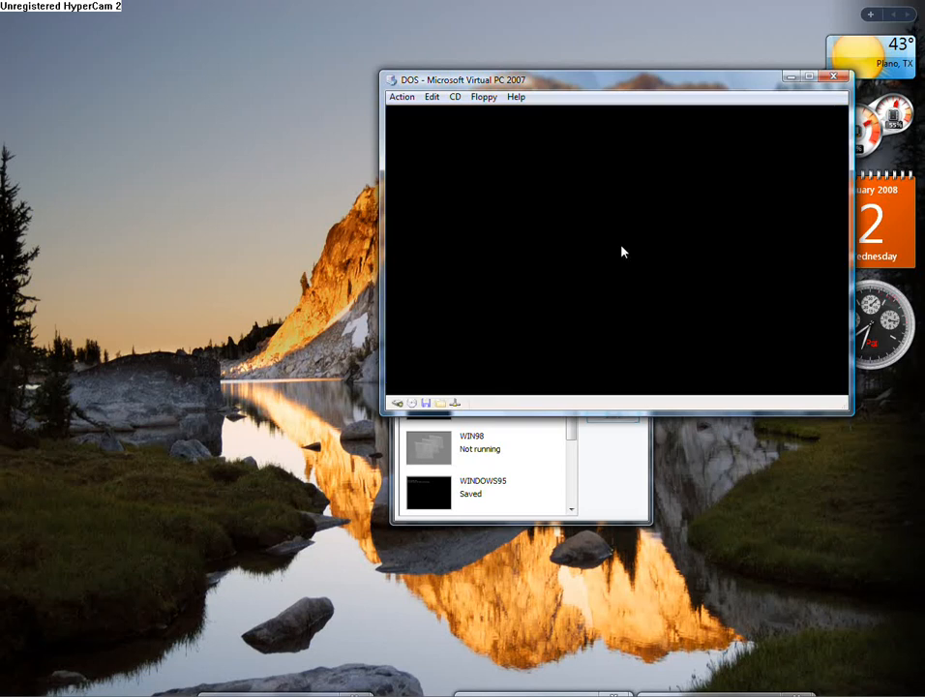
At the MS-DOS 7.10 prompt run help, then launch dosshell.
{"action": "left_click", "coordinate": [484, 96]}
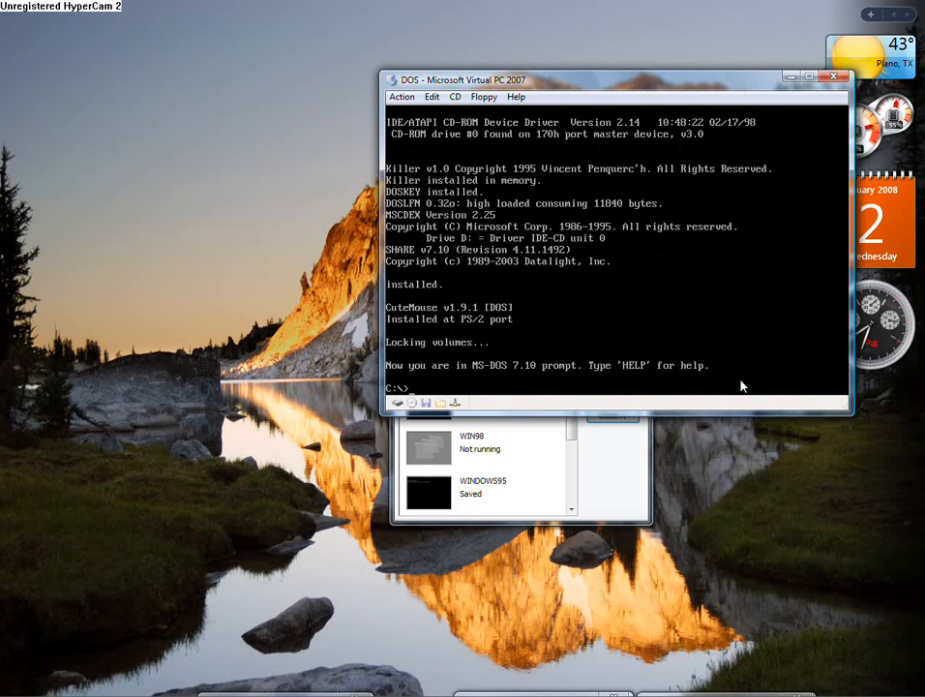
{"action": "type", "text": "help"}
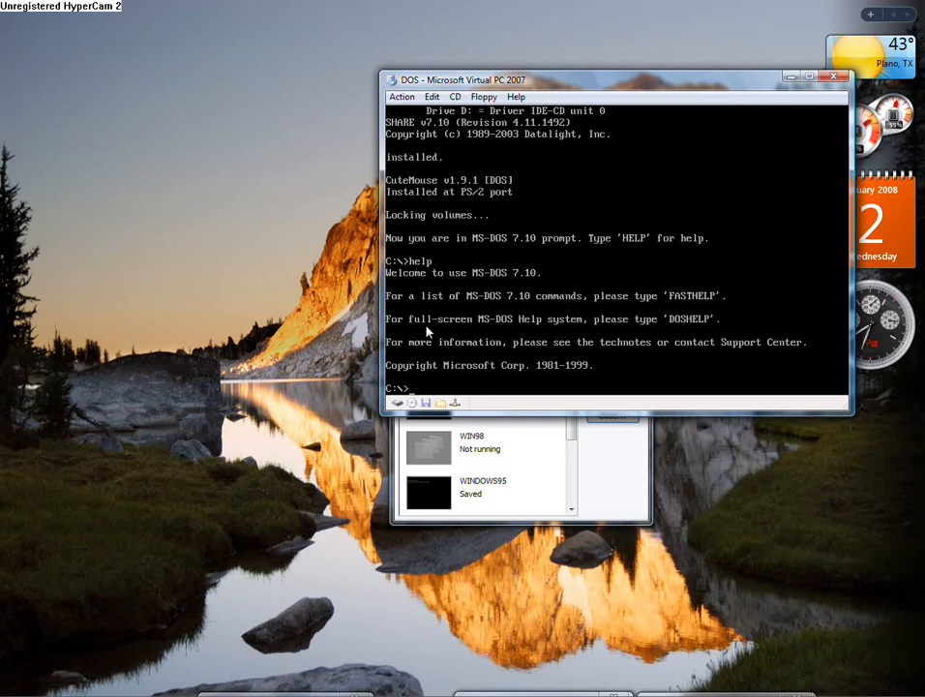
{"action": "mouse_move", "coordinate": [497, 330]}
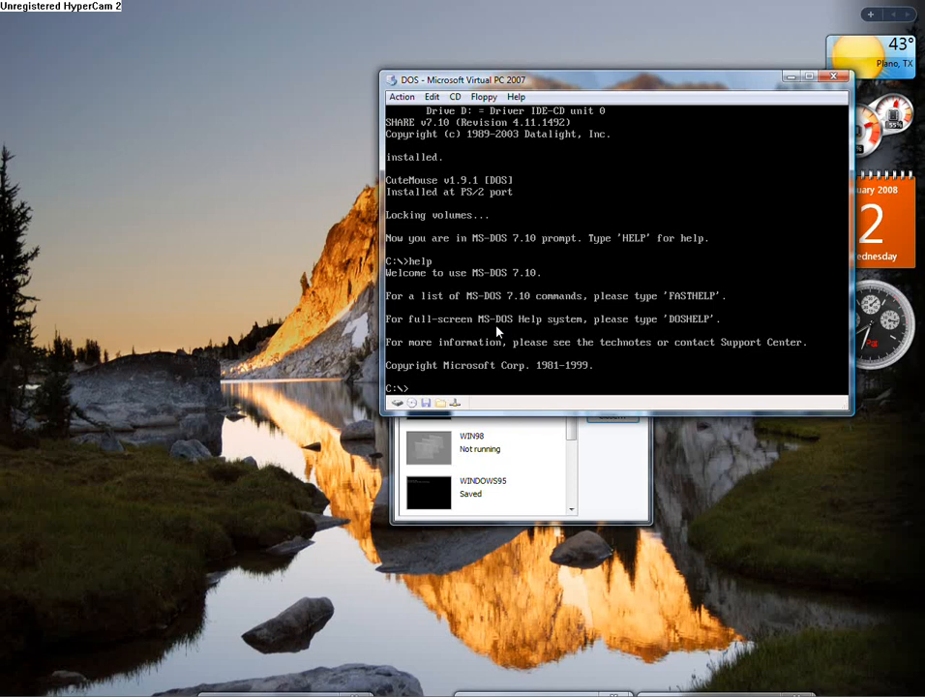
{"action": "type", "text": "do"}
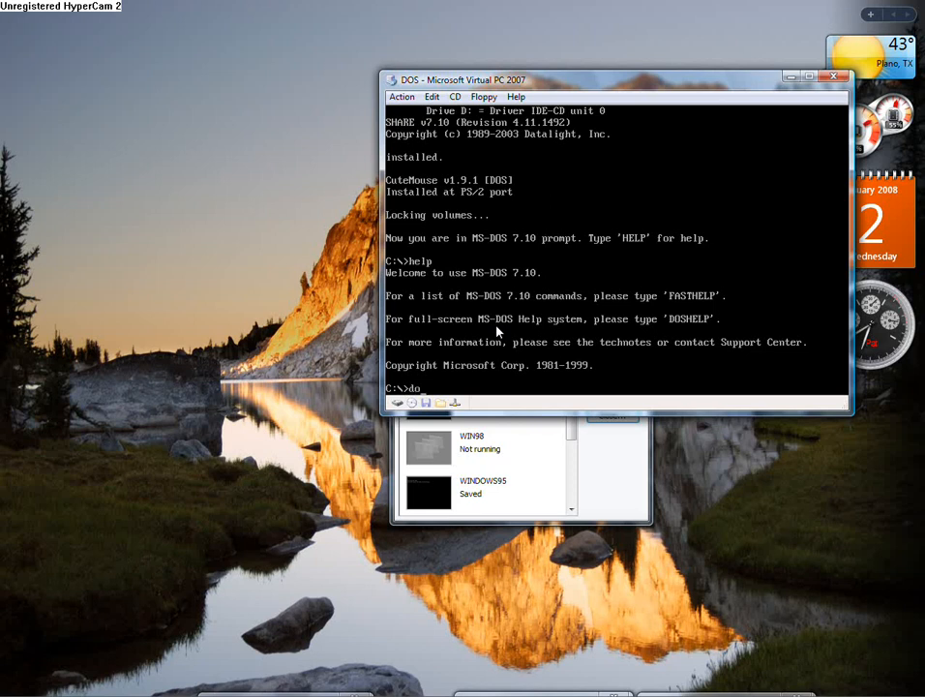
{"action": "type", "text": "ssh"}
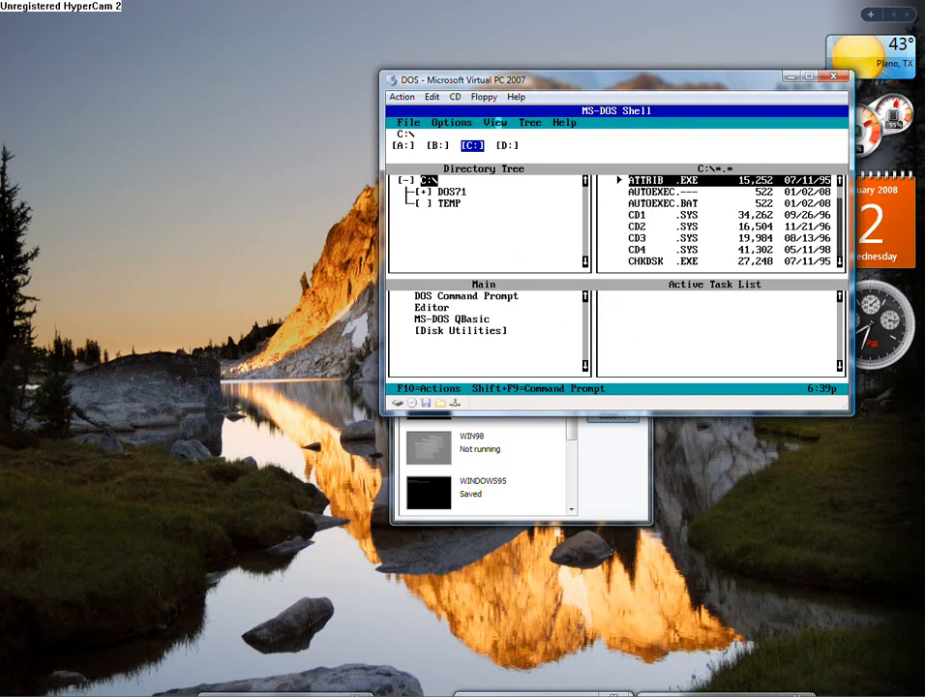
{"action": "left_click", "coordinate": [402, 145]}
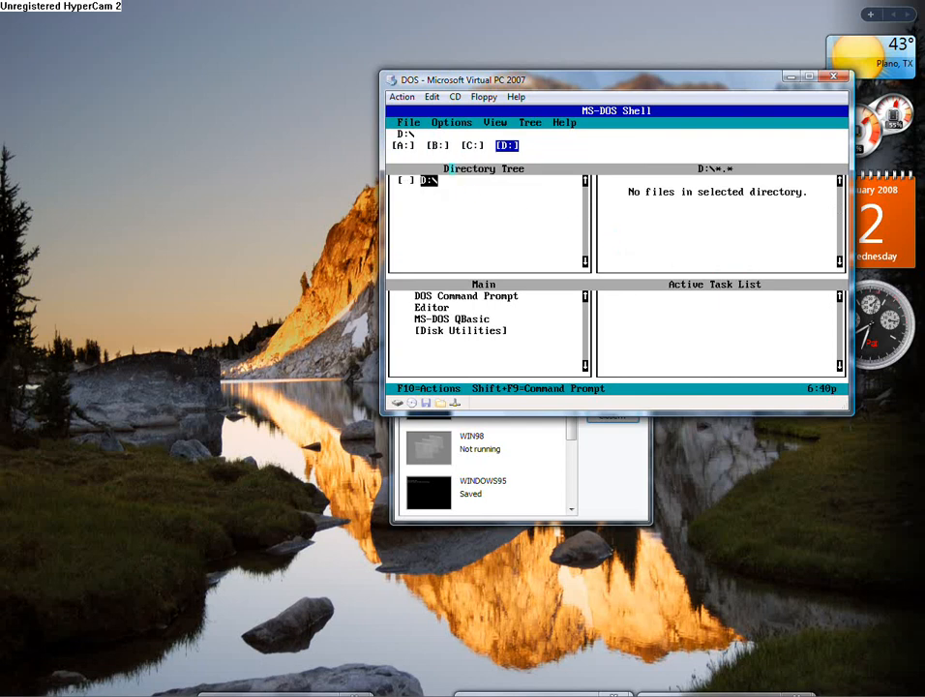
{"action": "left_click", "coordinate": [472, 145]}
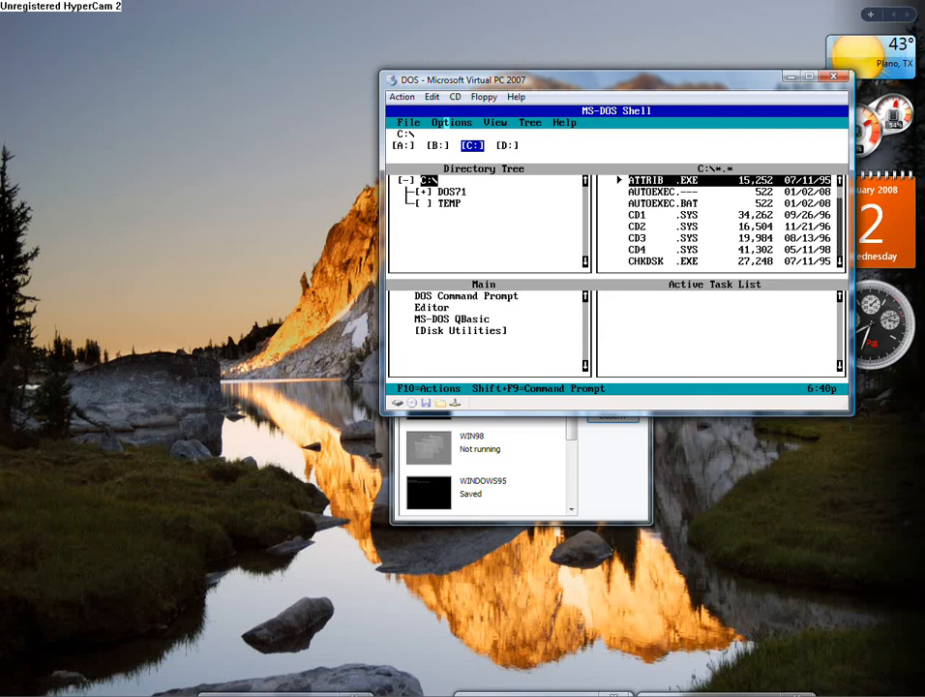
{"action": "left_click", "coordinate": [451, 122]}
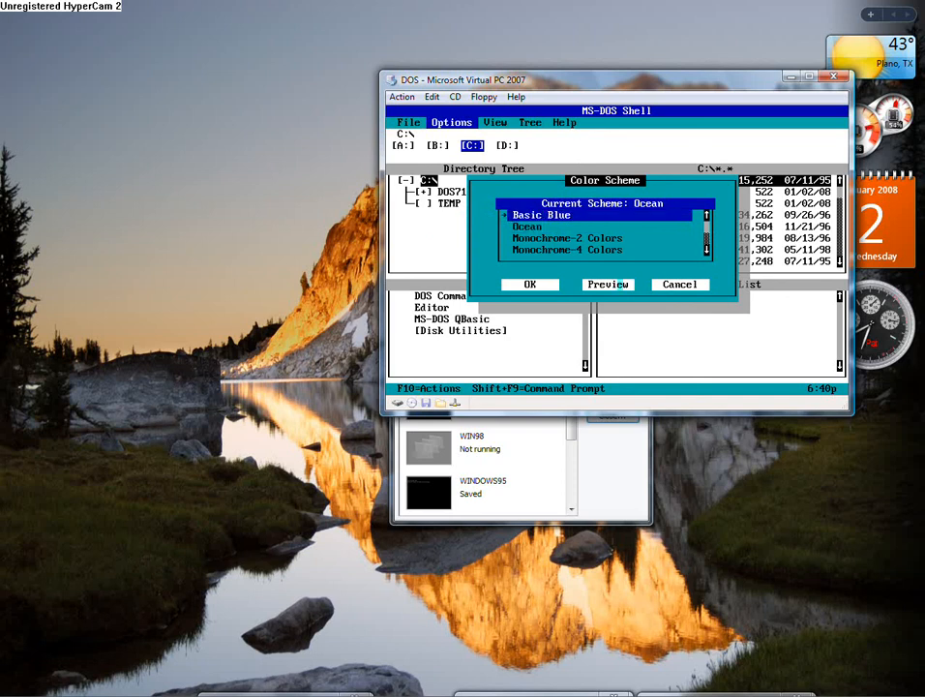
In the Colors dialog preview schemes and apply Emerald City.
{"action": "left_click", "coordinate": [542, 214]}
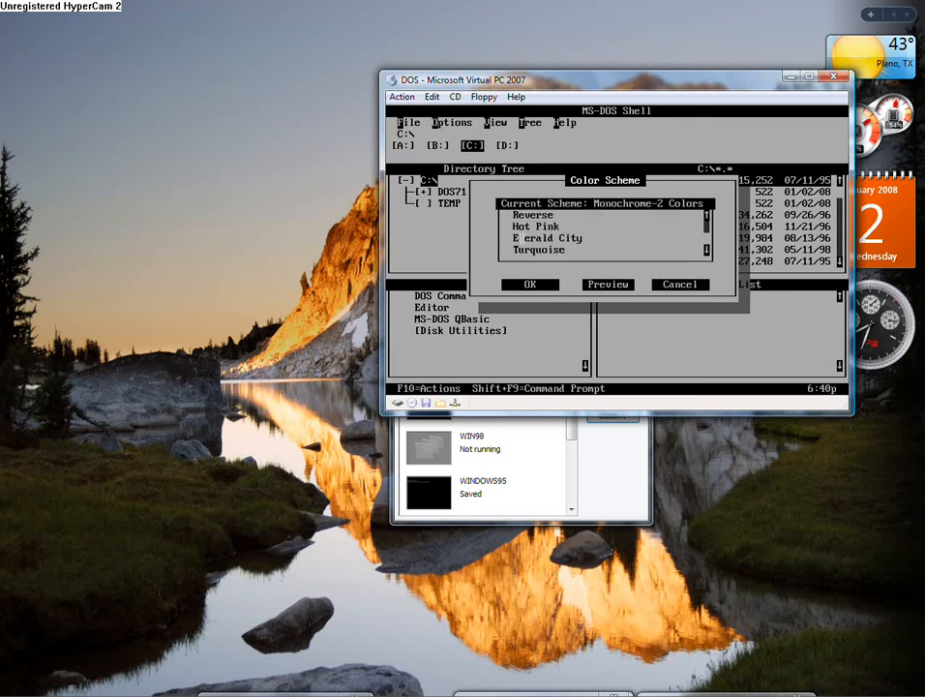
{"action": "left_click", "coordinate": [529, 284]}
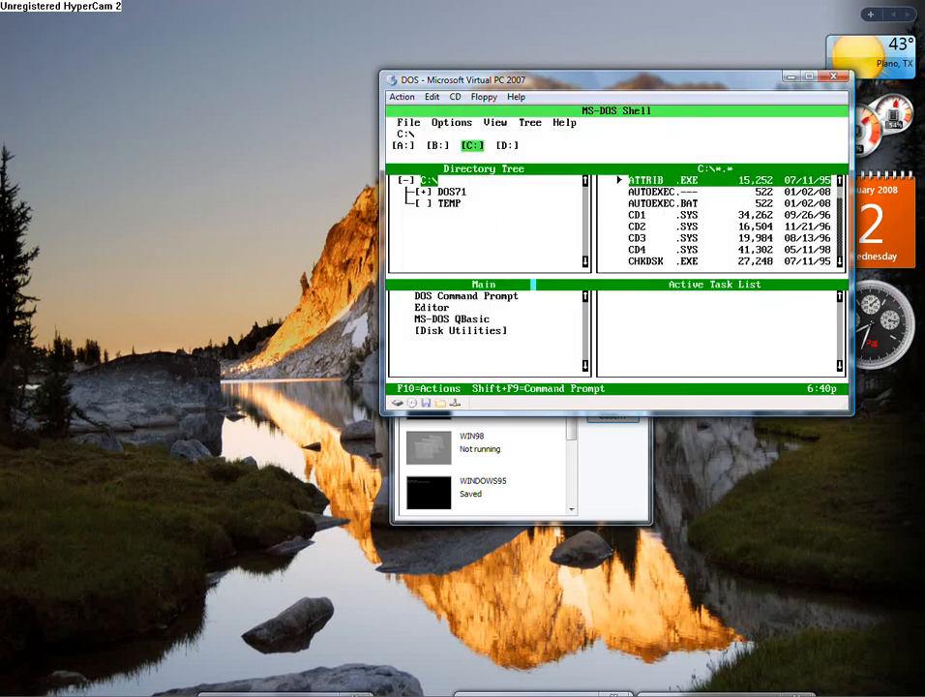